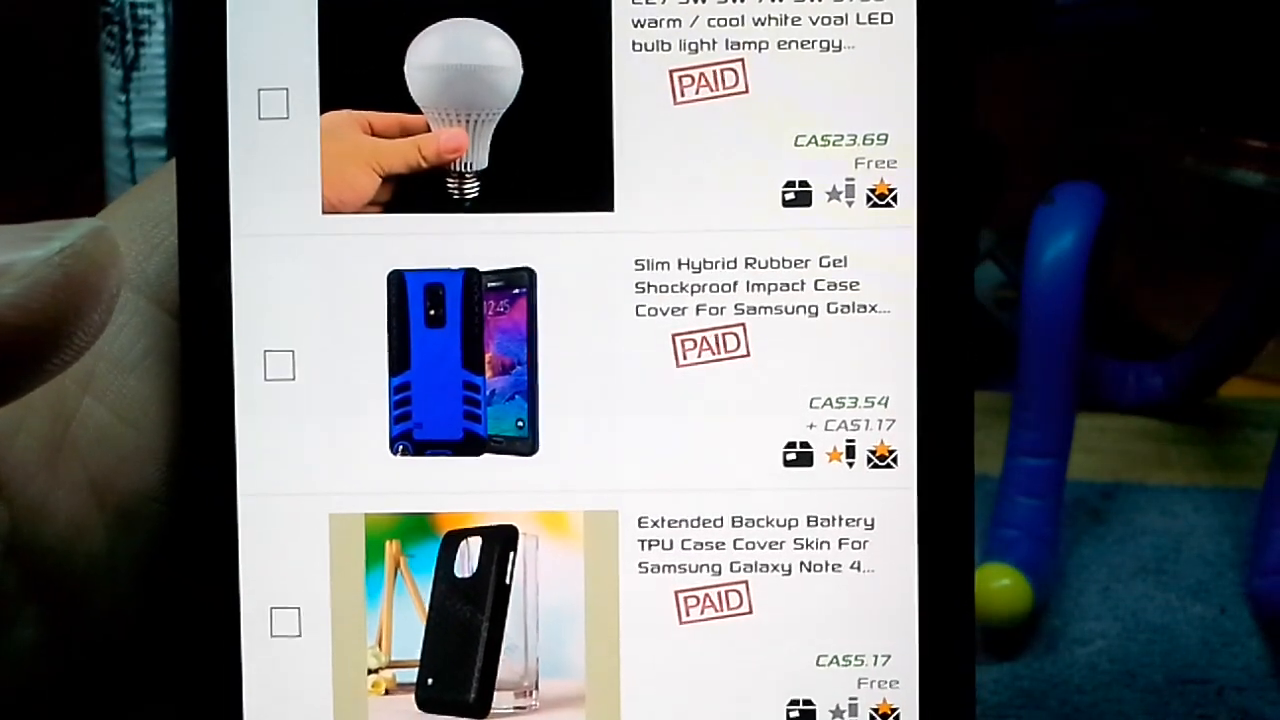
# Scroll through the Purchase history list to find the Slim Hybrid Rubber Gel Shockproof case.
pyautogui.scroll(-3)
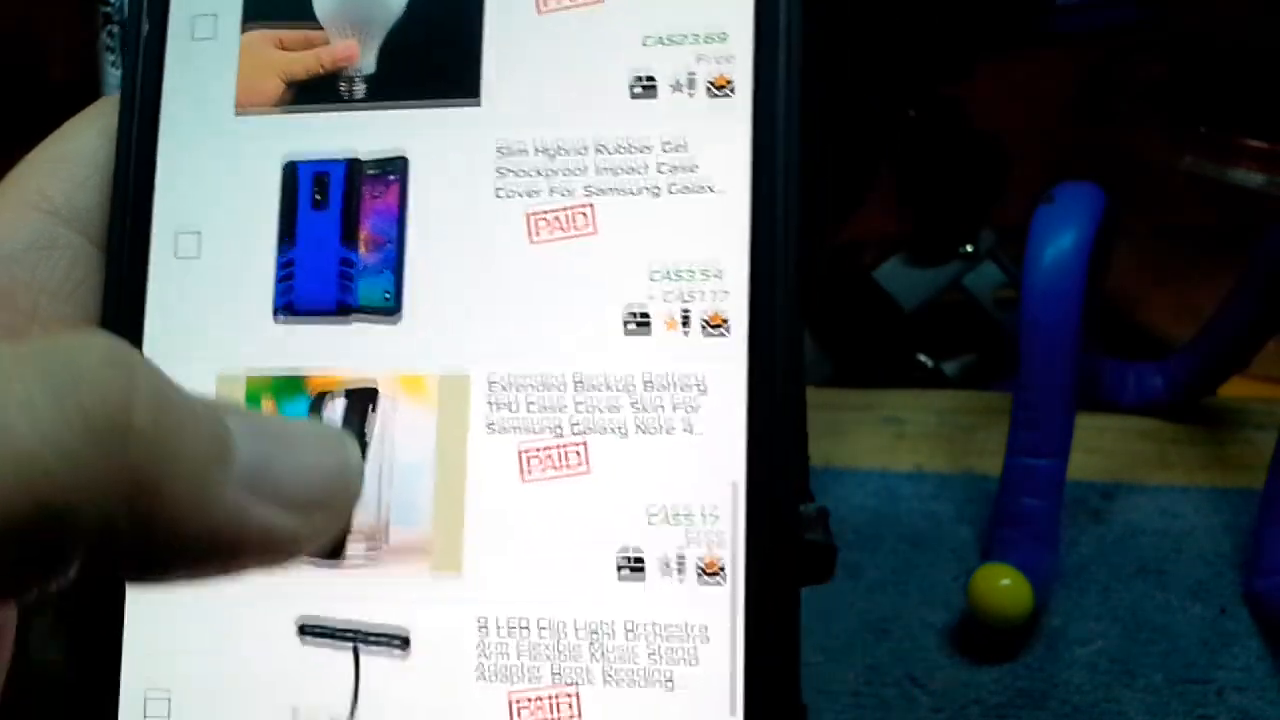
pyautogui.scroll(-3)
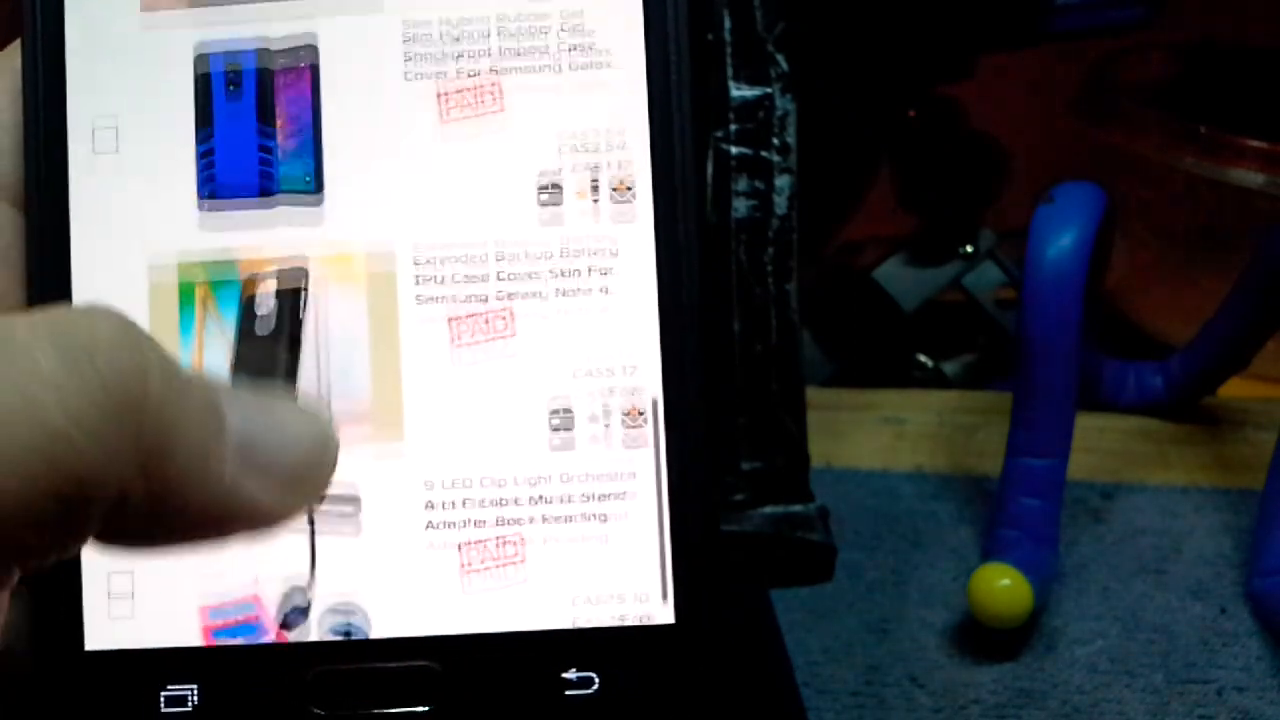
pyautogui.scroll(-3)
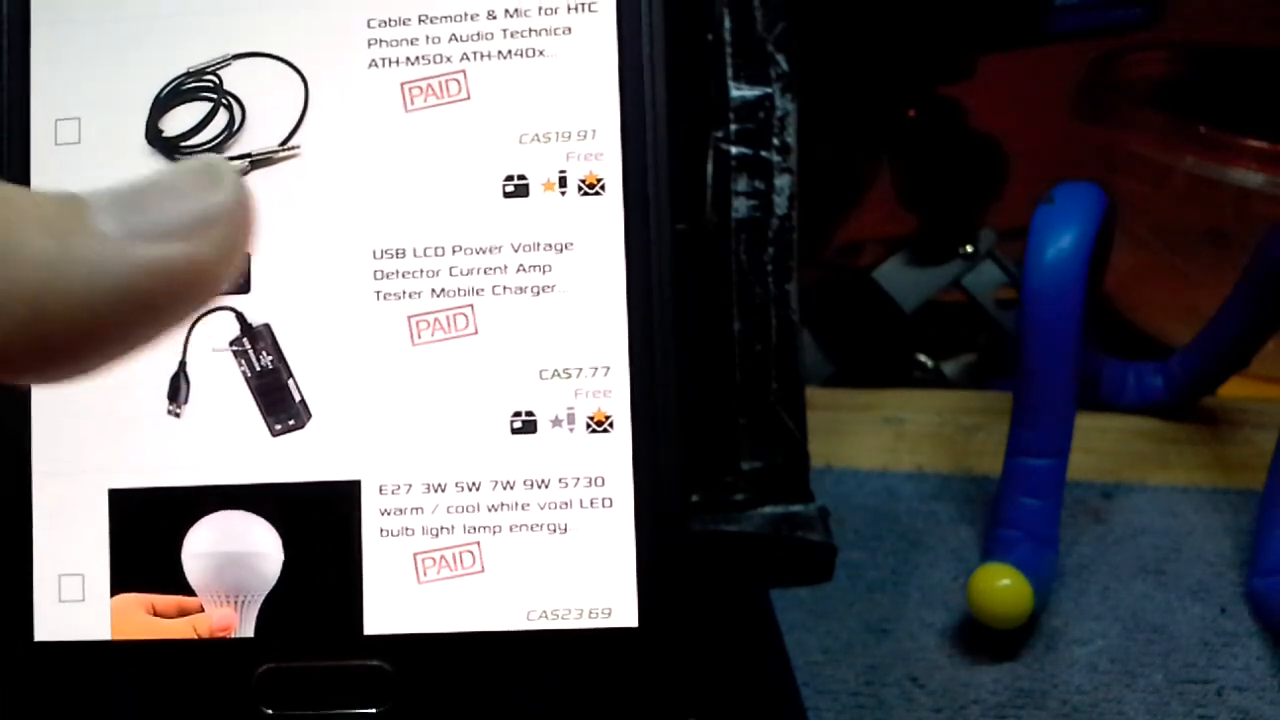
pyautogui.scroll(-3)
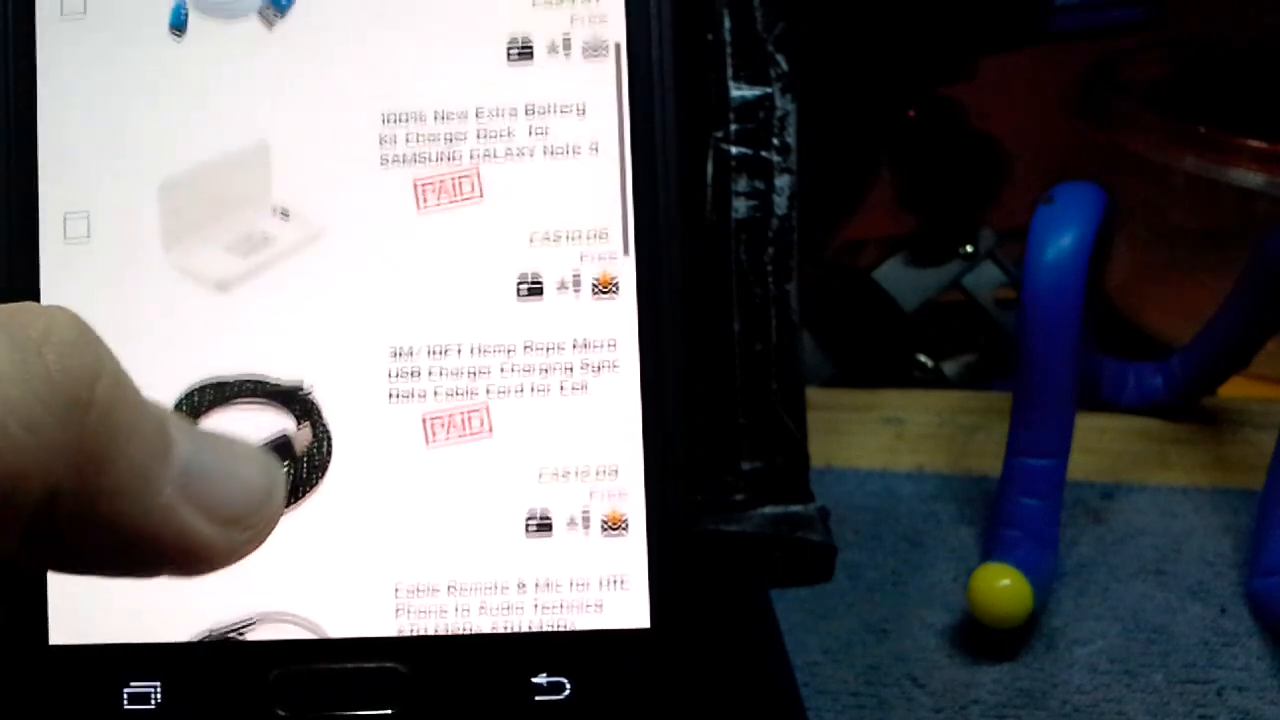
pyautogui.scroll(-3)
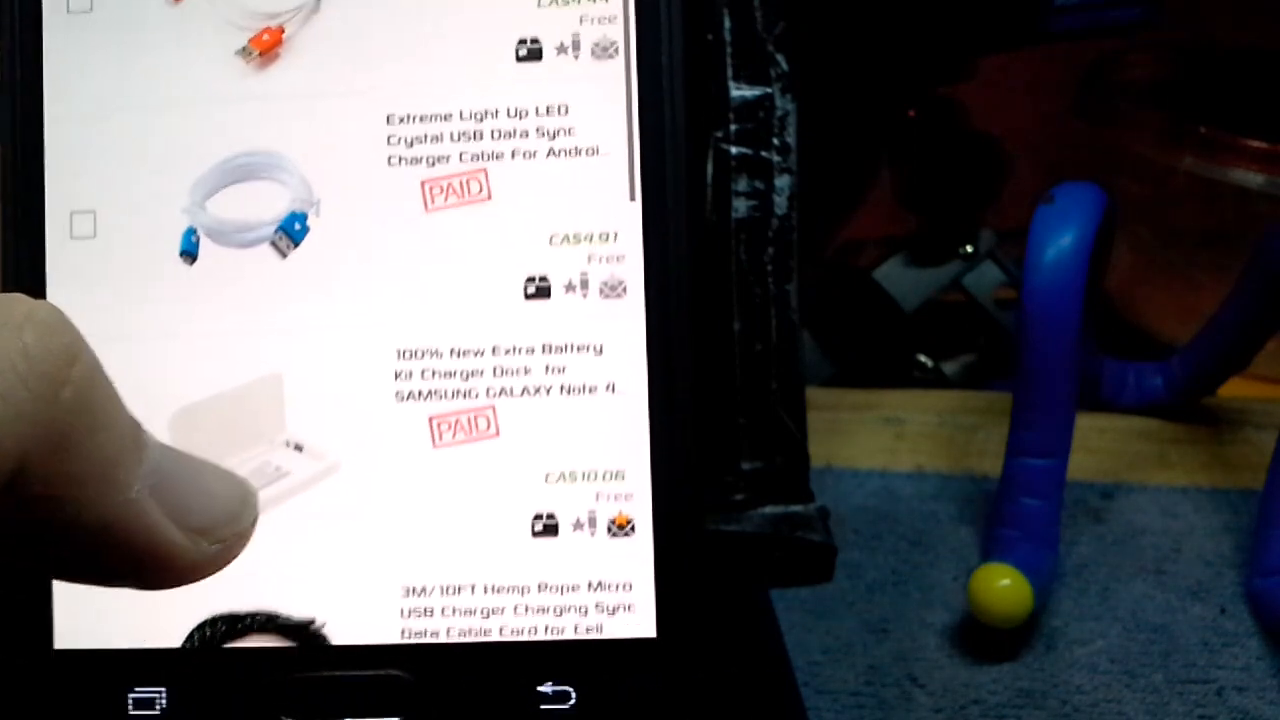
pyautogui.scroll(3)
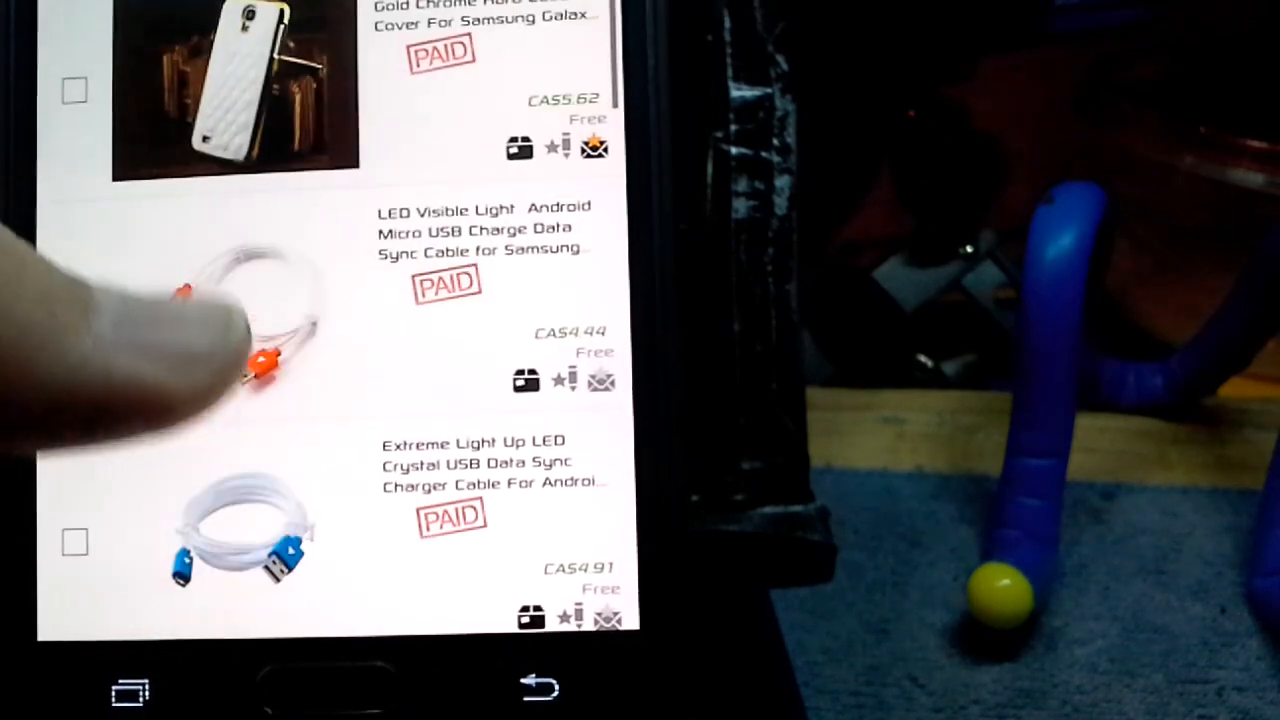
pyautogui.scroll(-3)
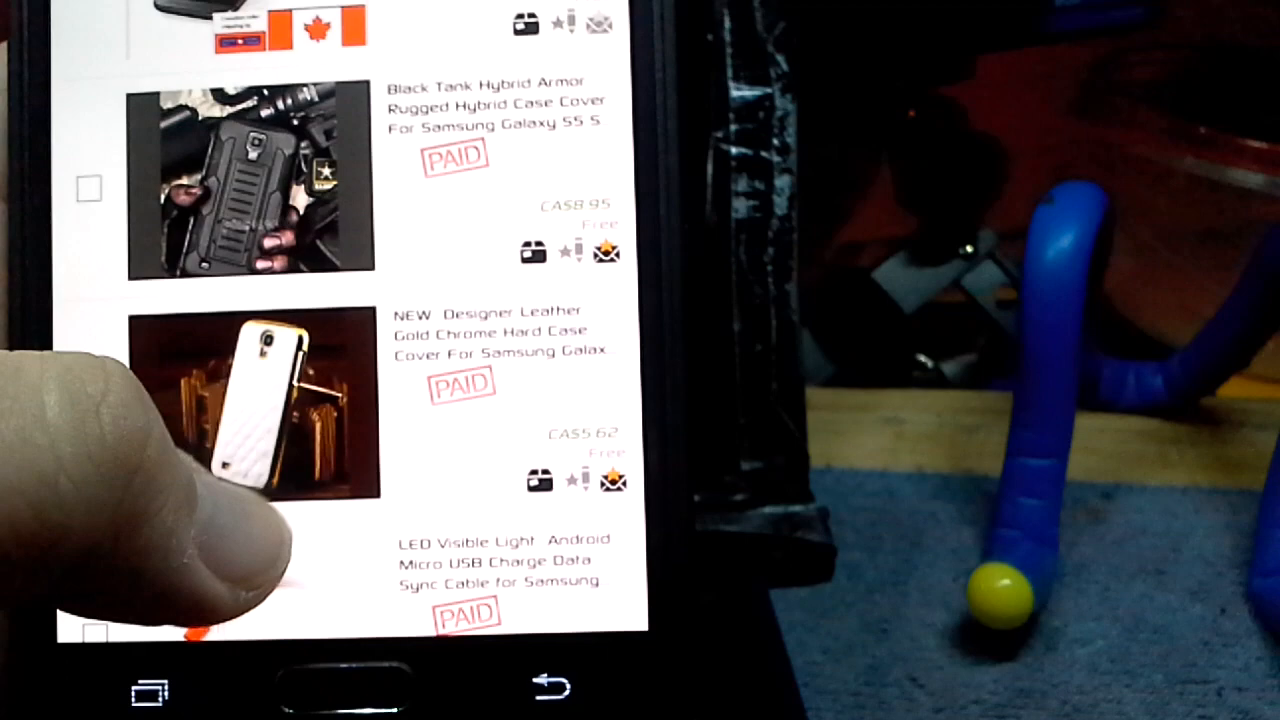
pyautogui.scroll(-3)
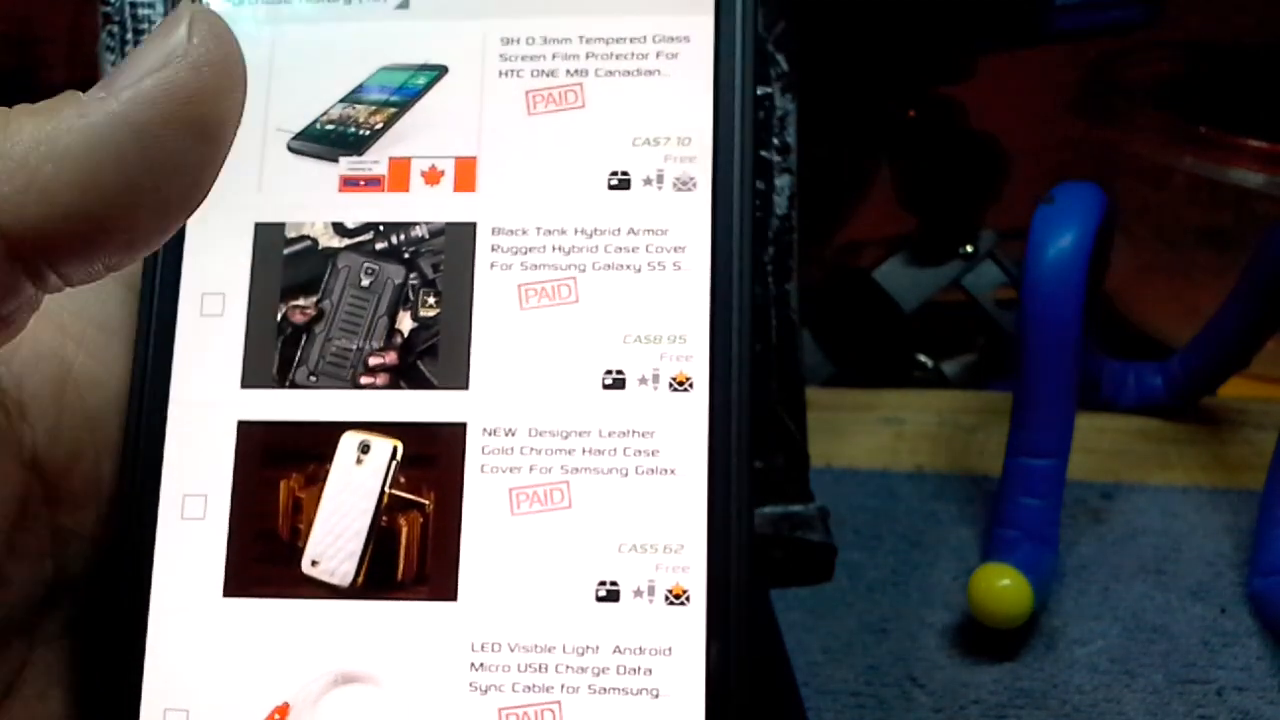
pyautogui.scroll(-3)
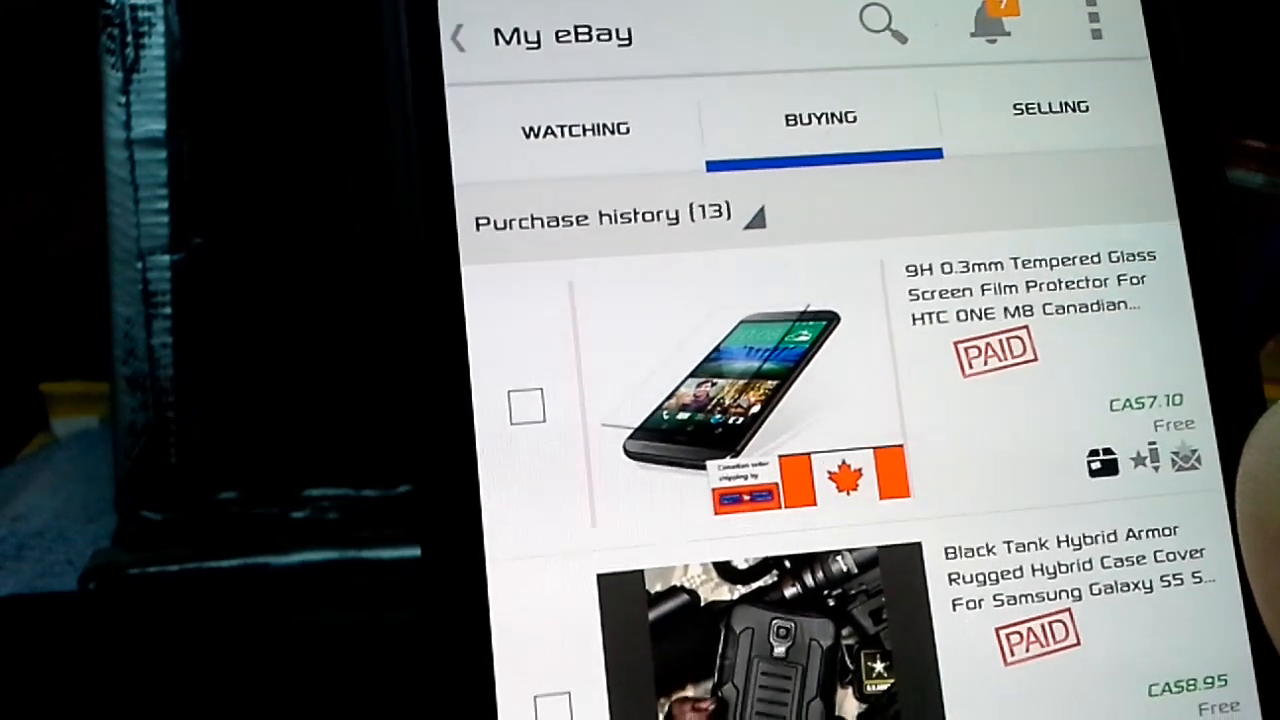
pyautogui.scroll(-3)
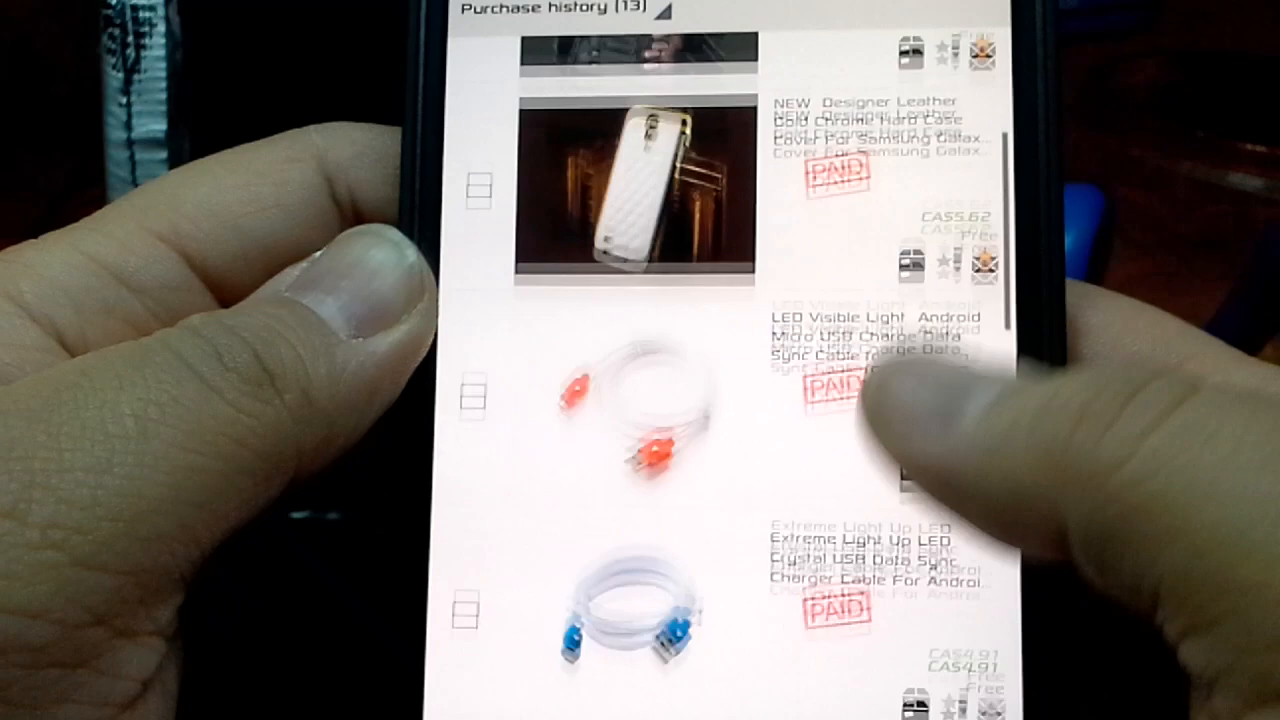
# Browse the US $2.99 Galaxy Note 4 shockproof case listing details and select the dark blue item.
pyautogui.scroll(-3)
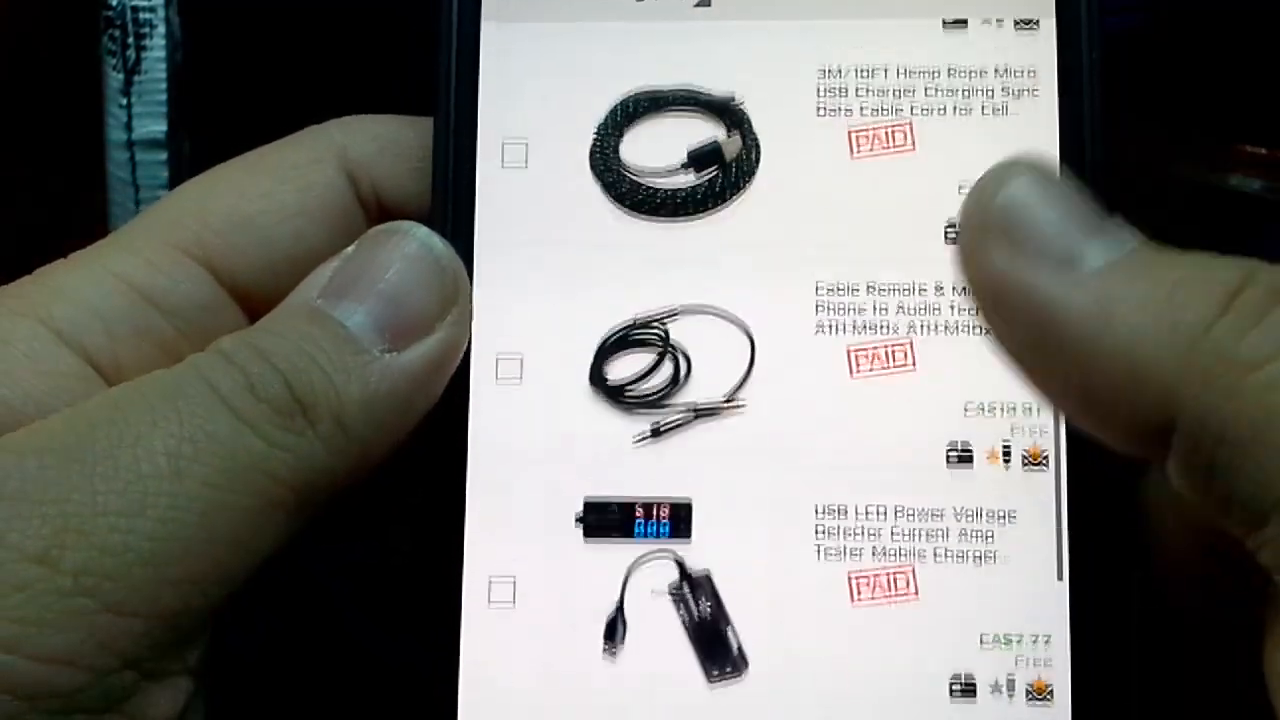
pyautogui.scroll(-3)
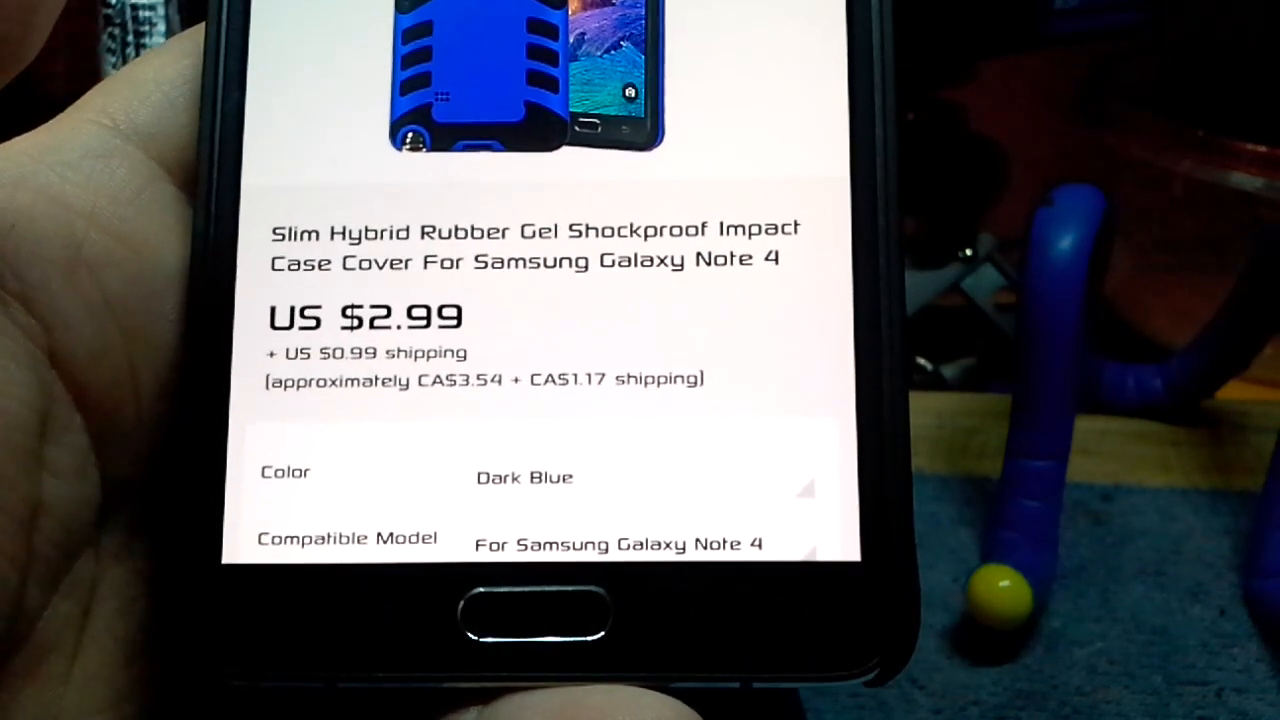
pyautogui.scroll(-3)
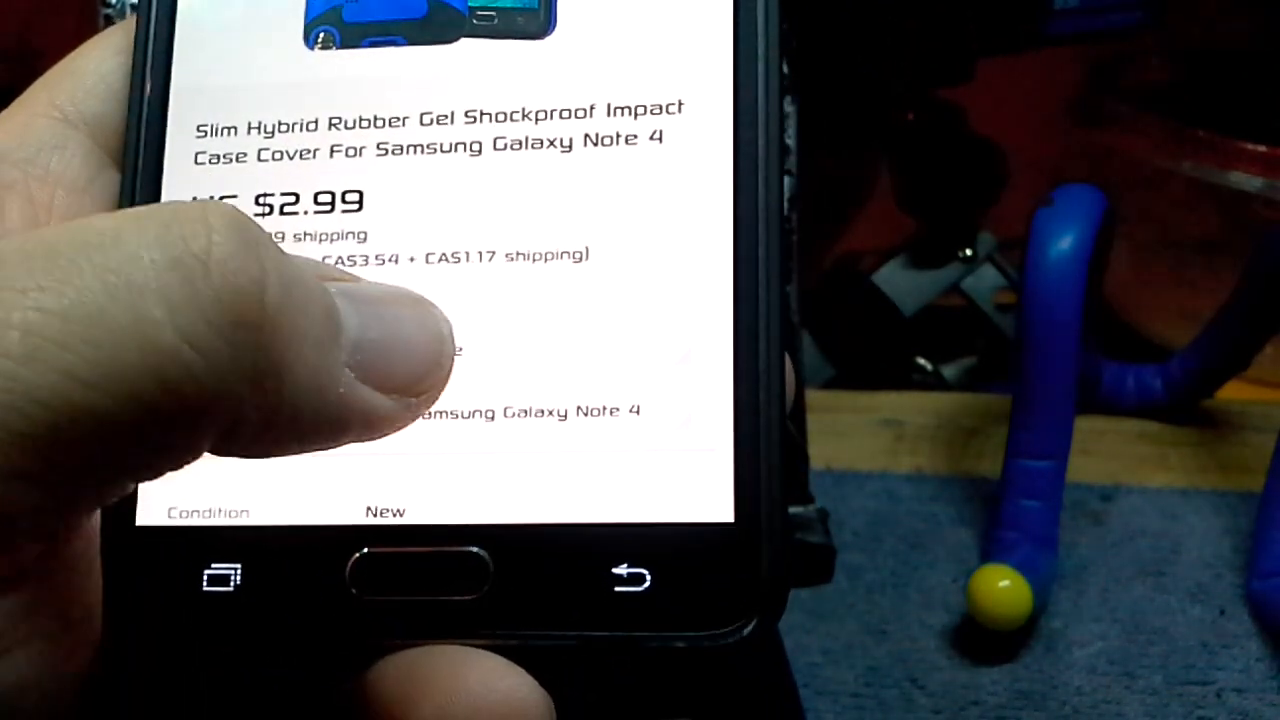
pyautogui.scroll(-3)
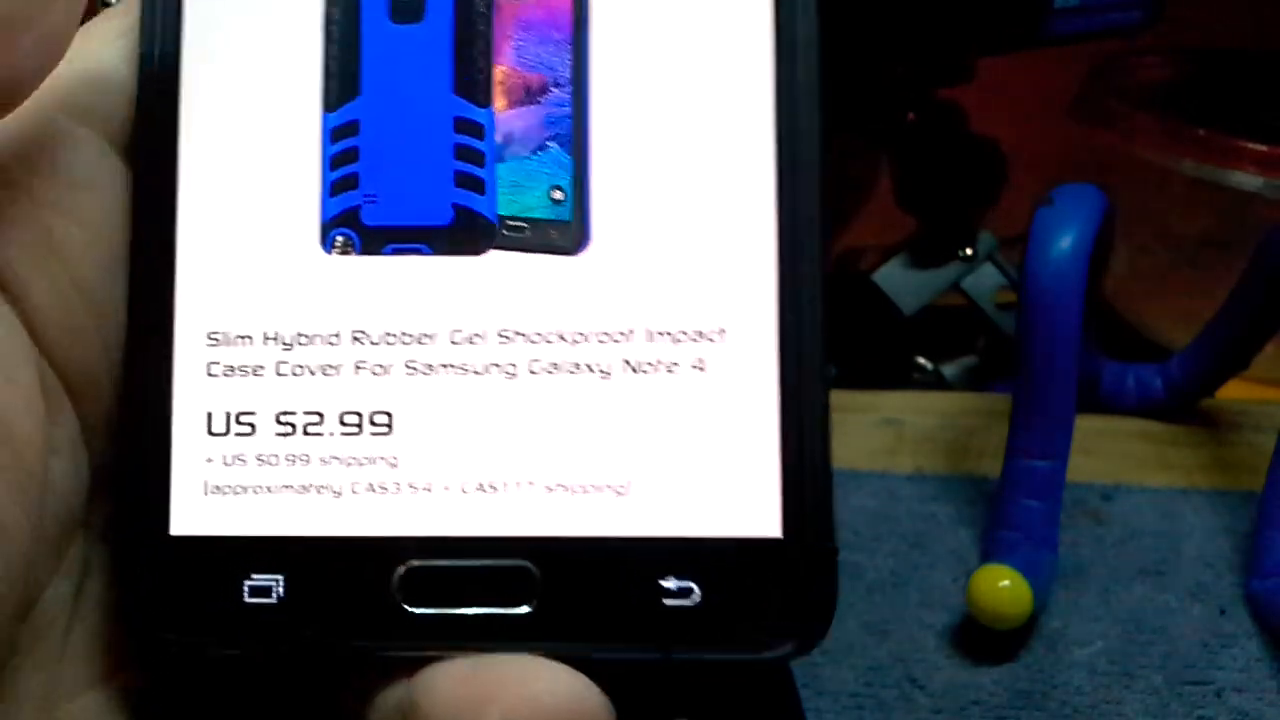
pyautogui.click(464, 584)
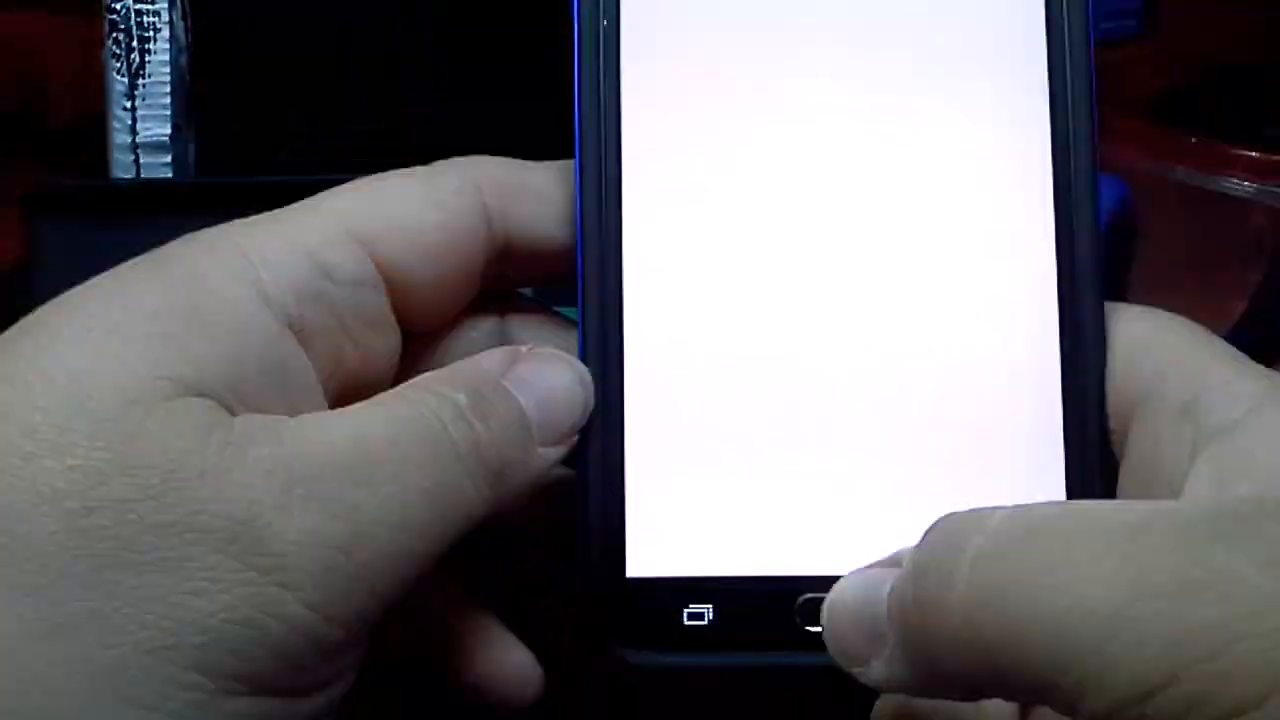
# Return the cased phone to its home screen with the space wallpaper.
pyautogui.click(804, 604)
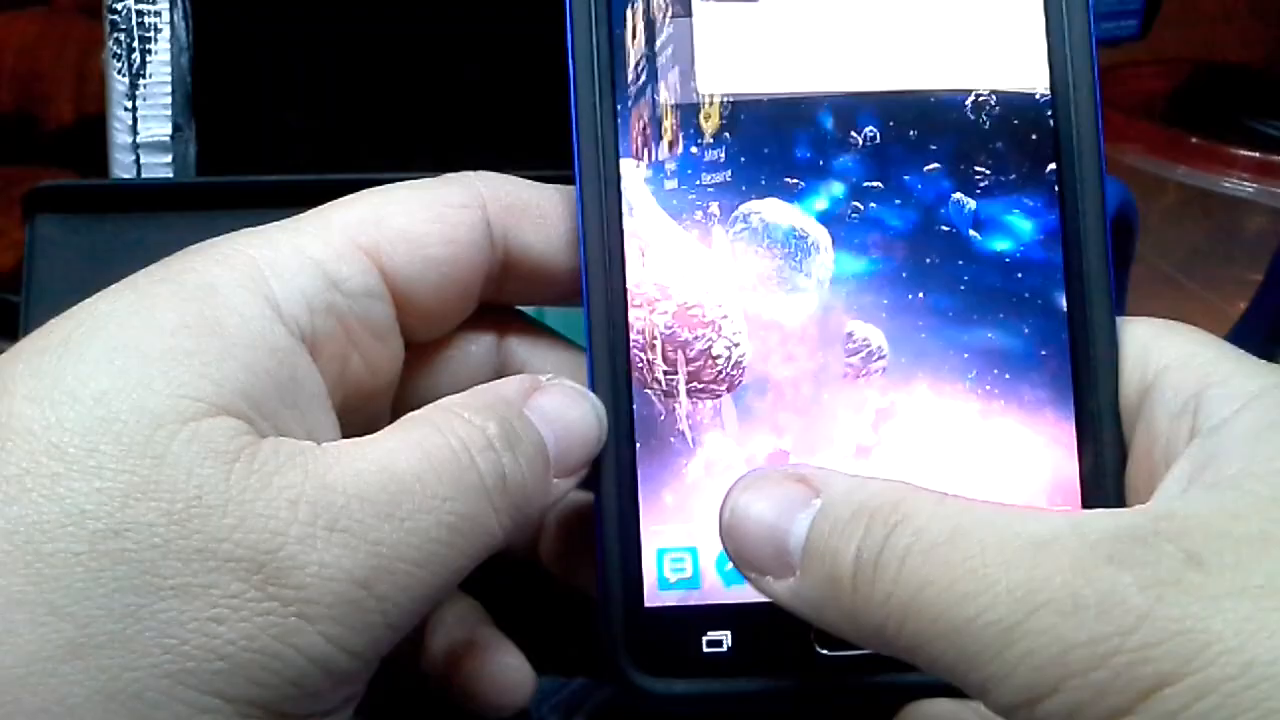